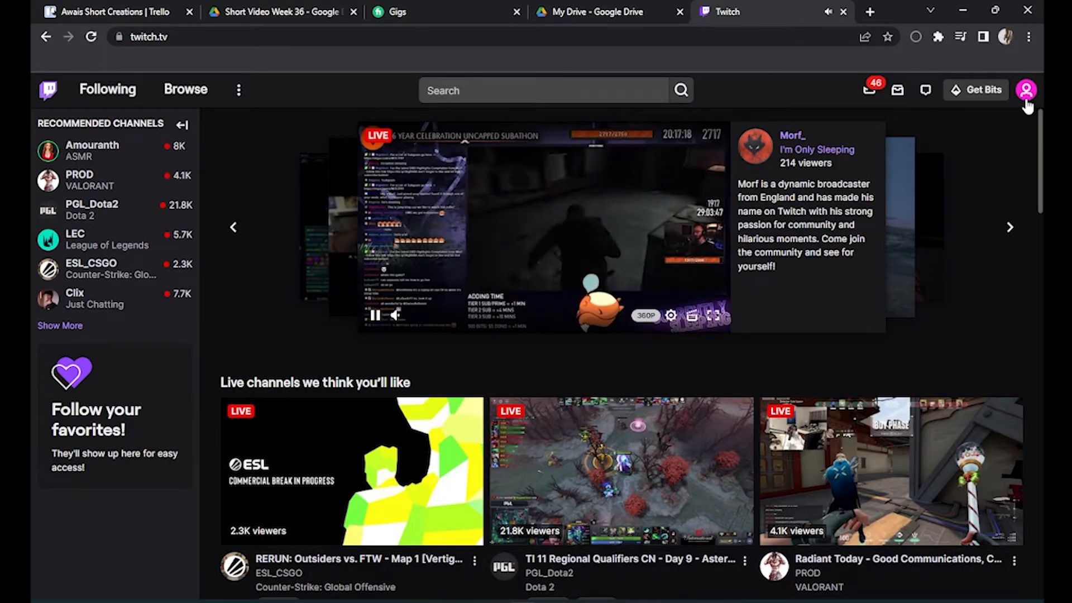
# Bring up the Twitch account menu from the profile avatar.
pyautogui.click(1027, 89)
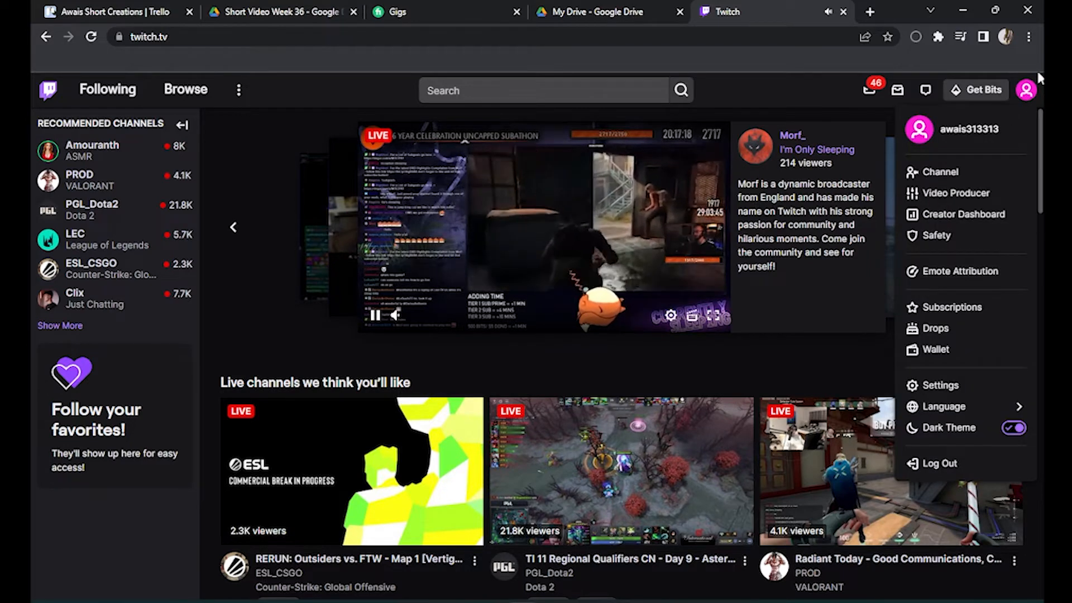
pyautogui.moveTo(962, 215)
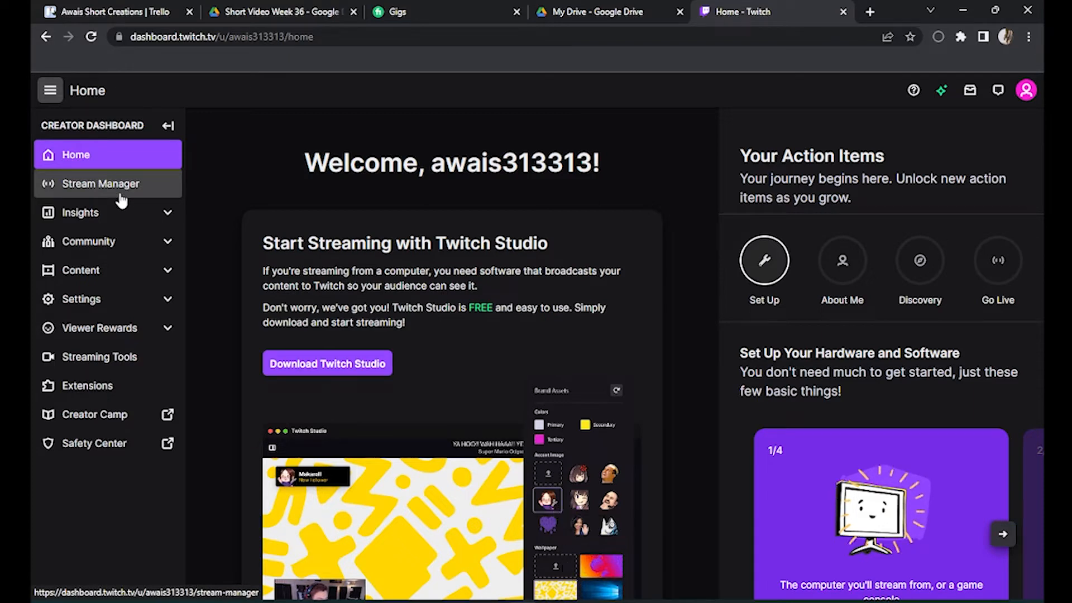
# Go to Stream Manager from the Creator Dashboard sidebar.
pyautogui.click(99, 183)
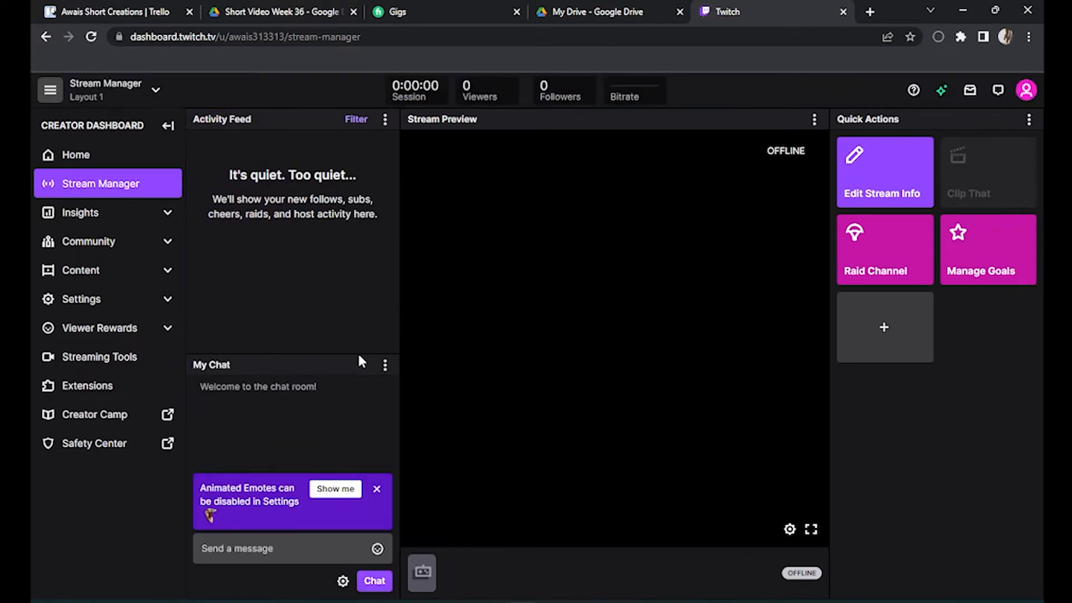
# Pop out My Chat into its own window and copy its address-bar URL.
pyautogui.click(384, 364)
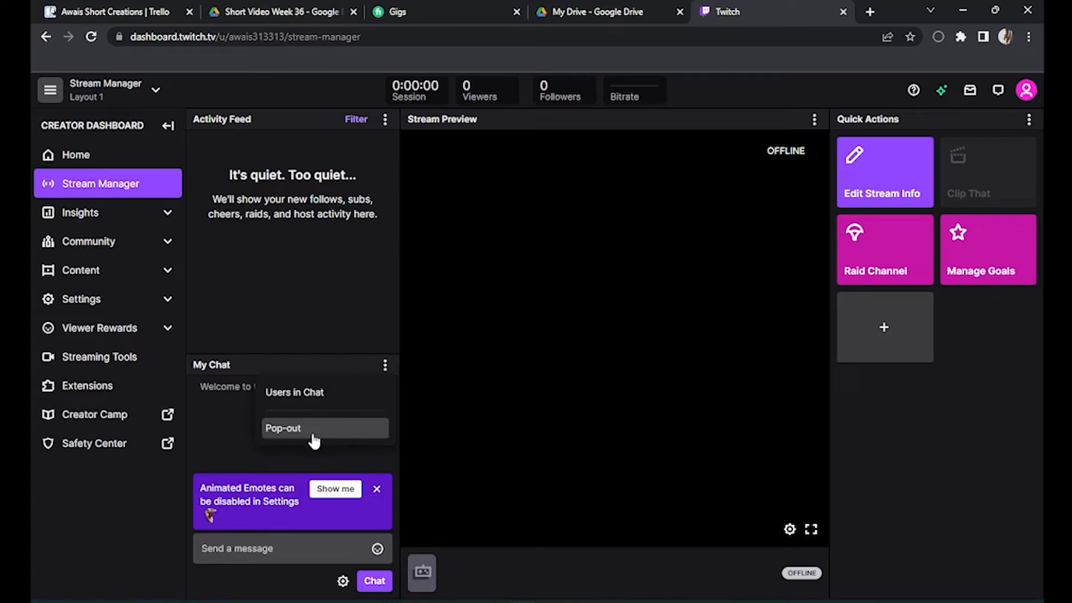
pyautogui.click(283, 428)
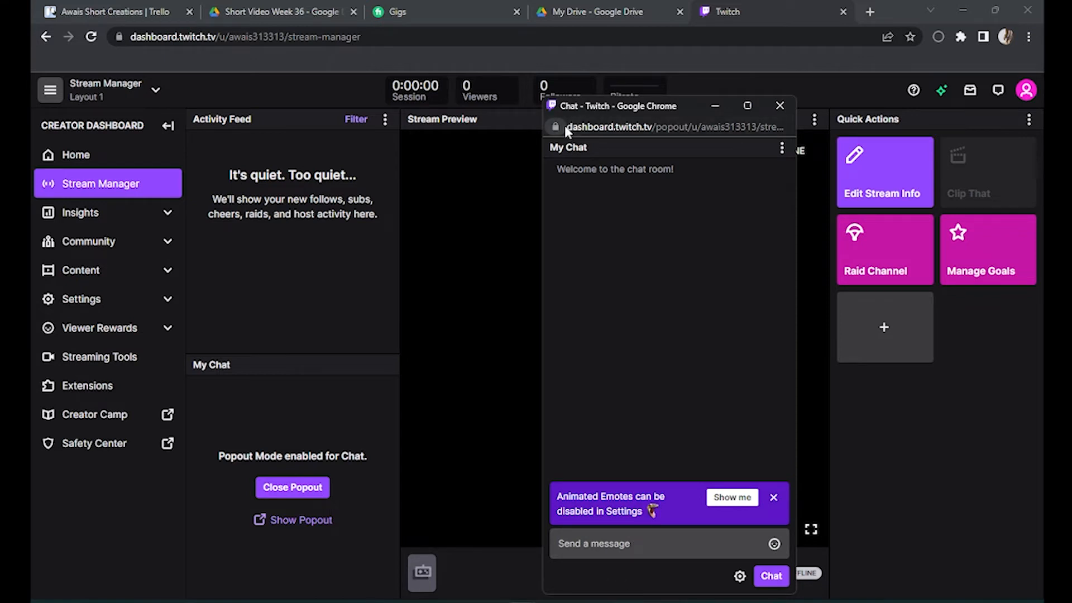
pyautogui.click(677, 127)
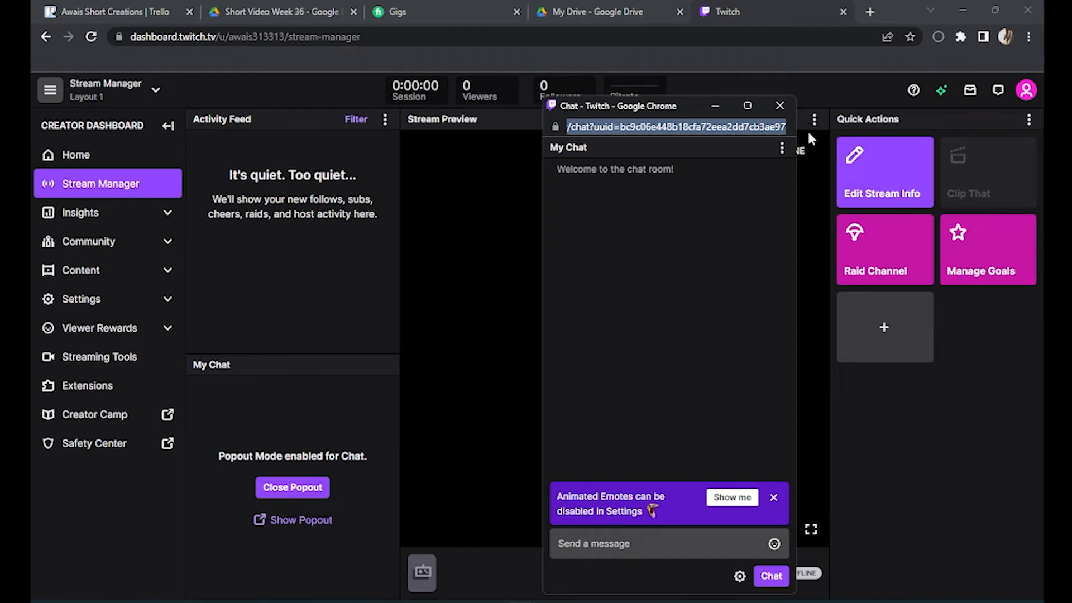
pyautogui.moveTo(690, 127)
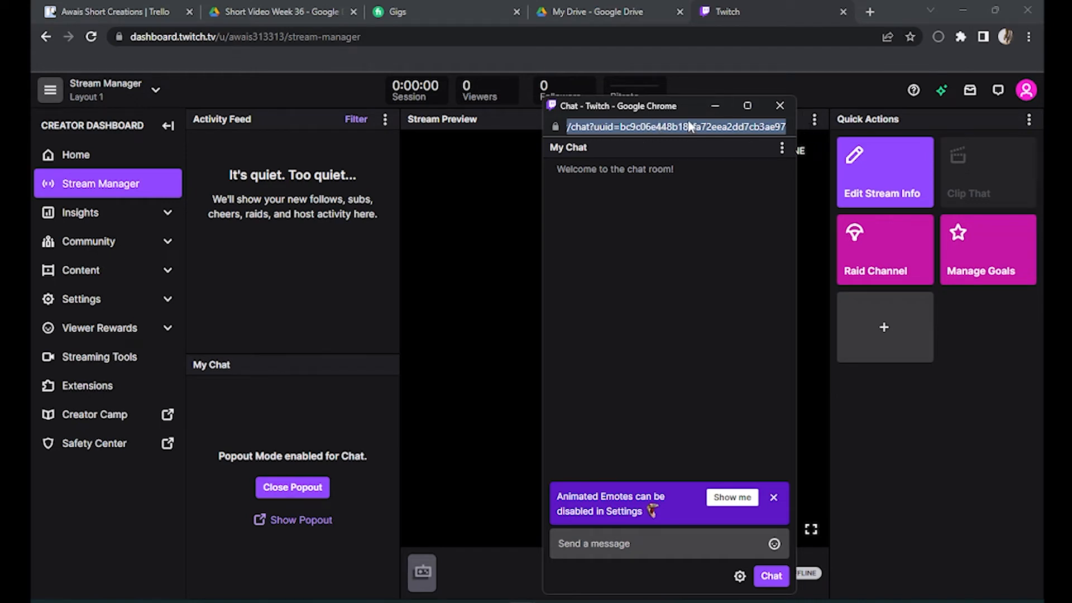
pyautogui.rightClick(675, 126)
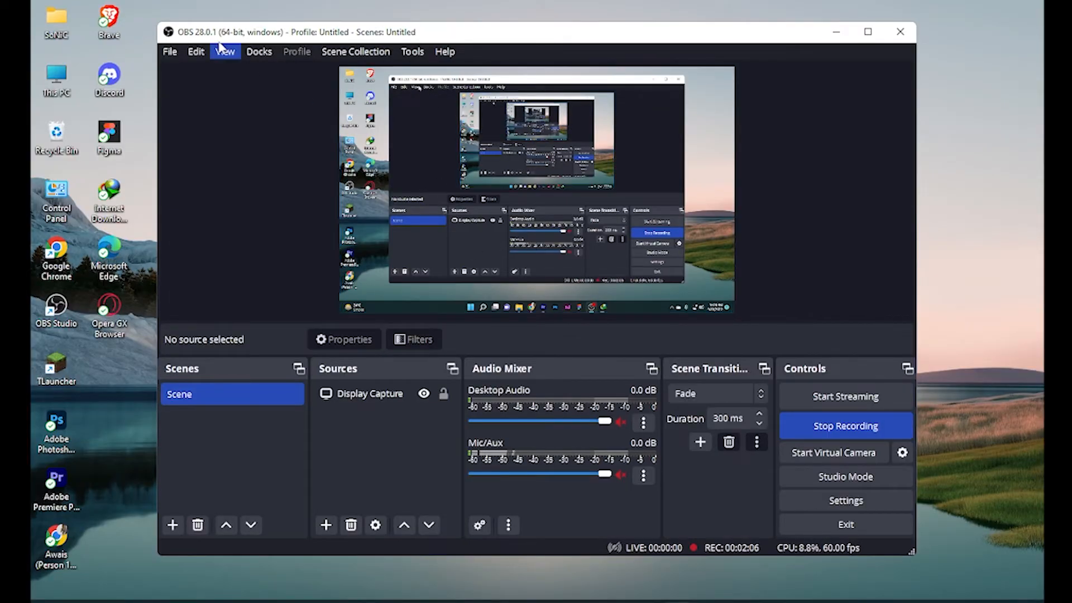
# Reach Custom Browser Docks via the OBS Docks menu.
pyautogui.click(224, 51)
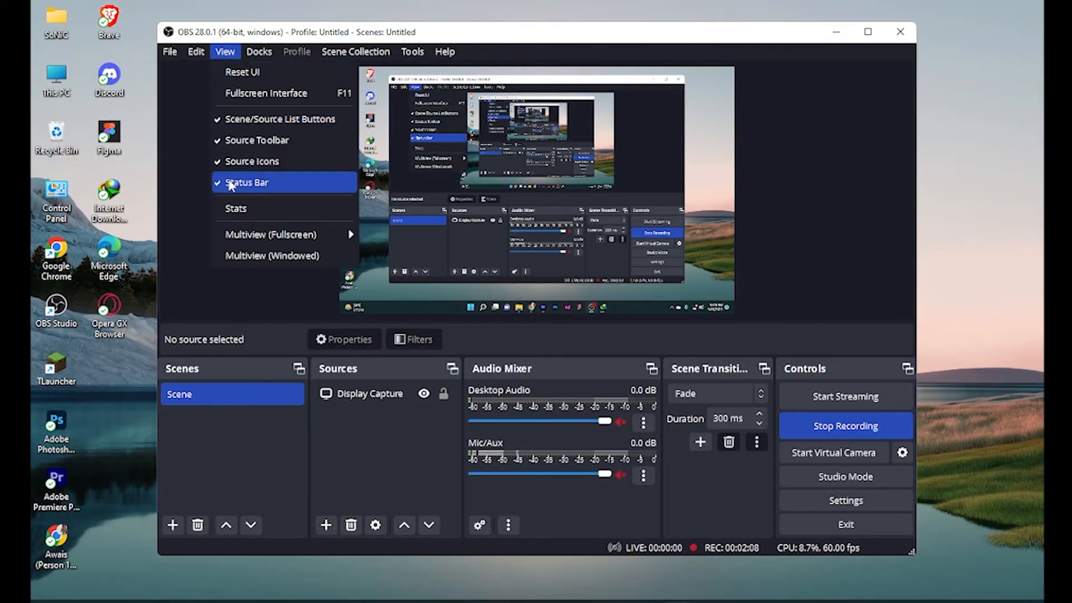
pyautogui.click(258, 52)
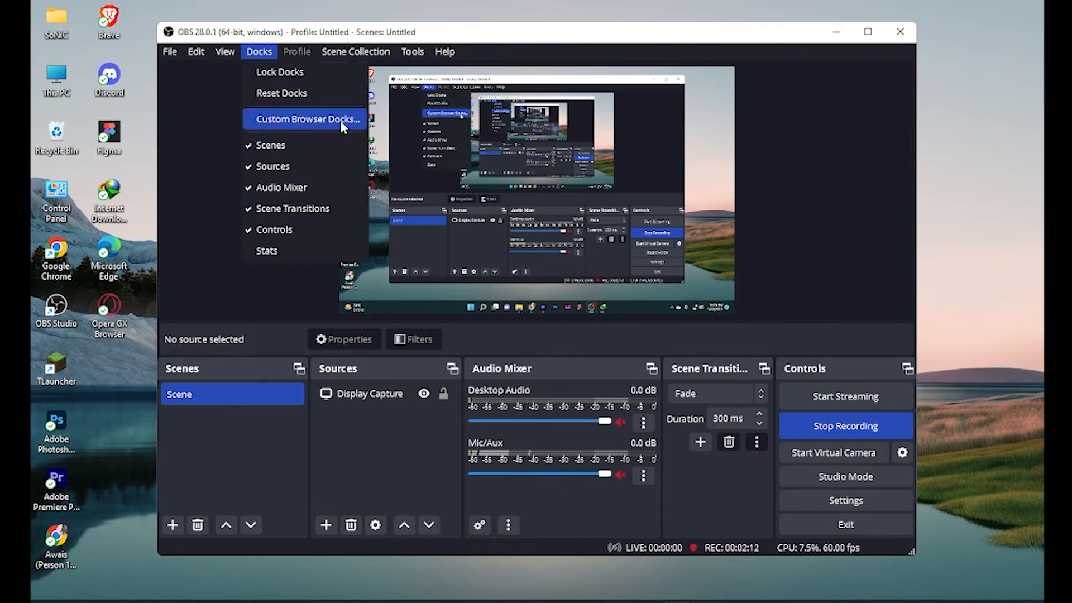
pyautogui.click(306, 118)
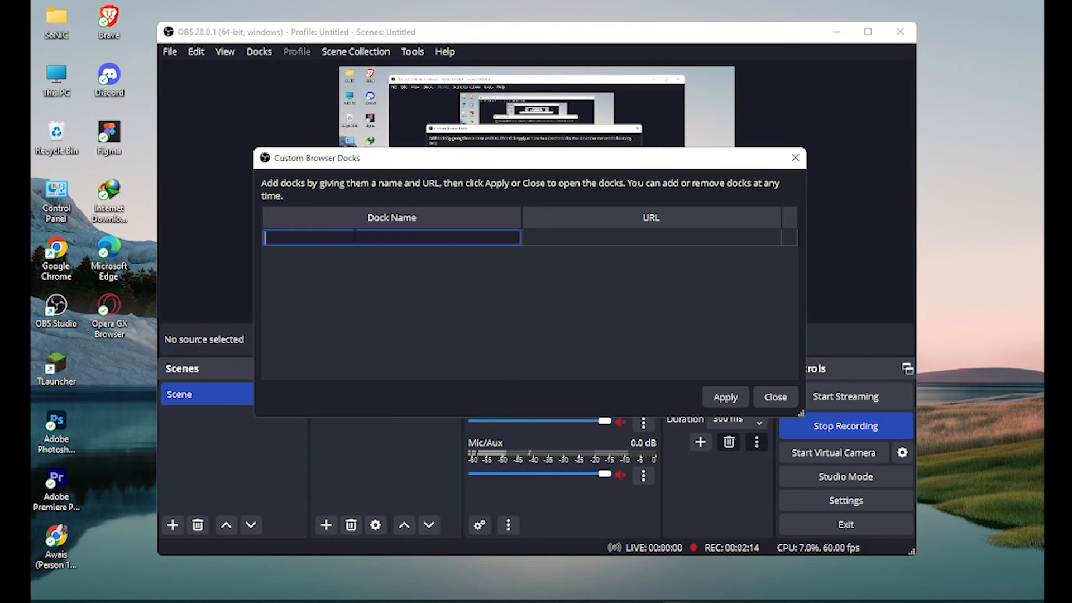
# Name the dock Twitch Chat, give it the pop-out chat URL, and apply.
pyautogui.write('Twitch Chat')
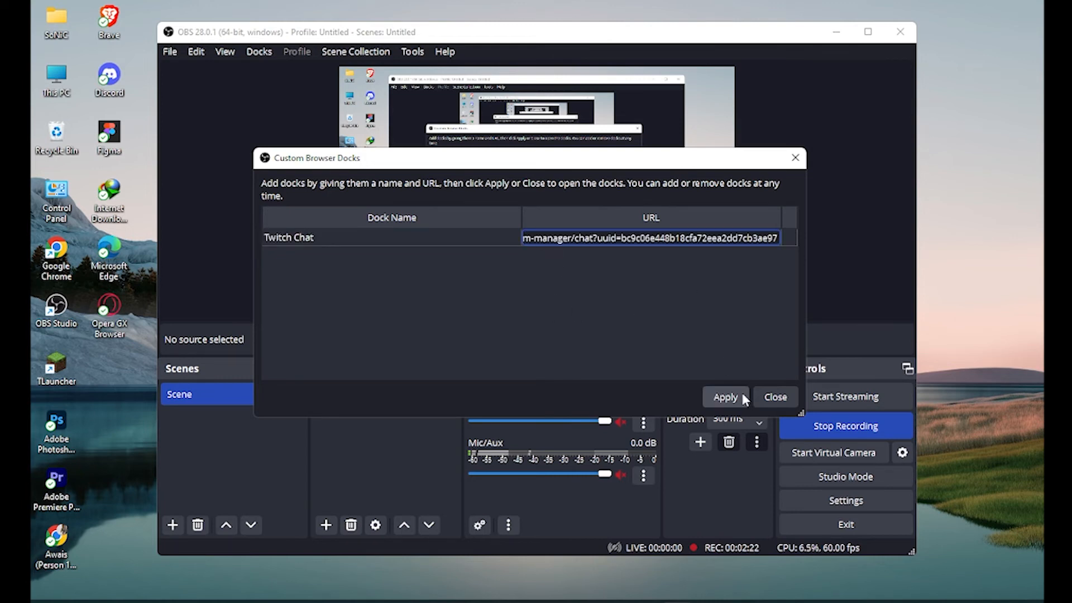
pyautogui.click(724, 397)
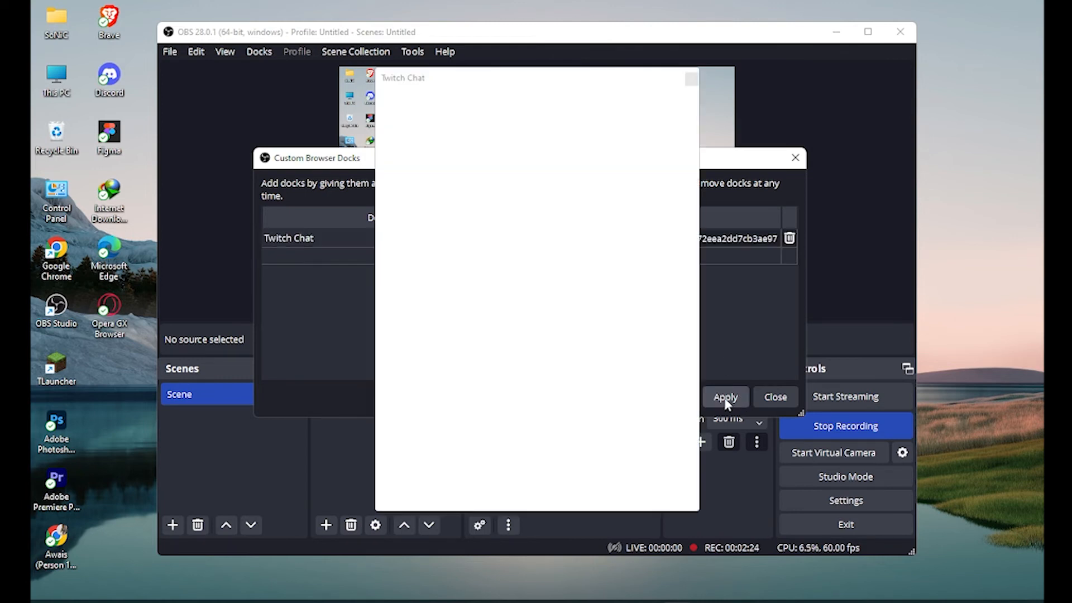
pyautogui.click(725, 397)
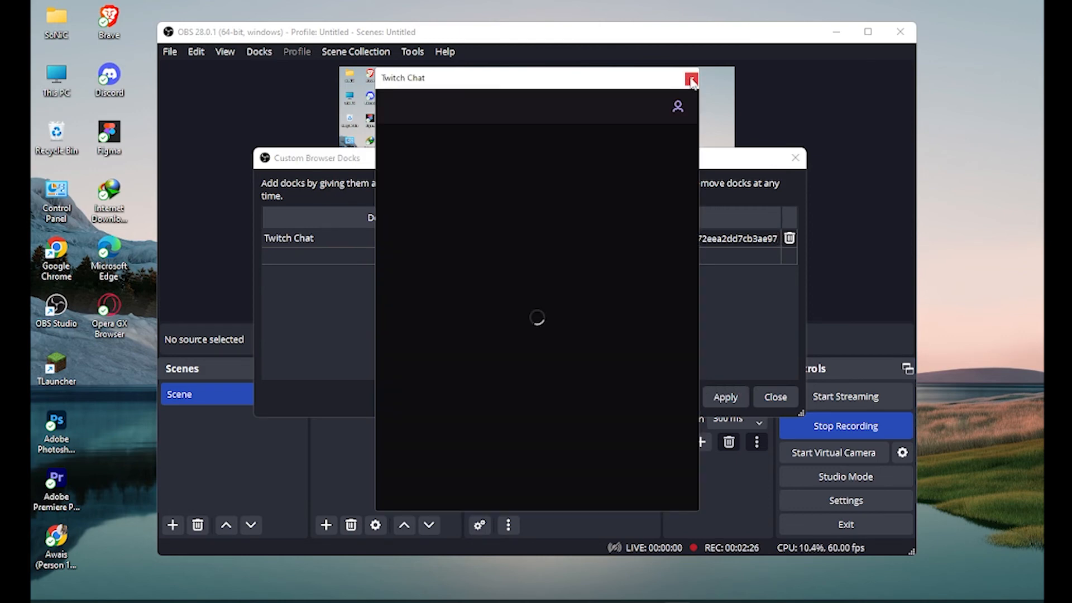